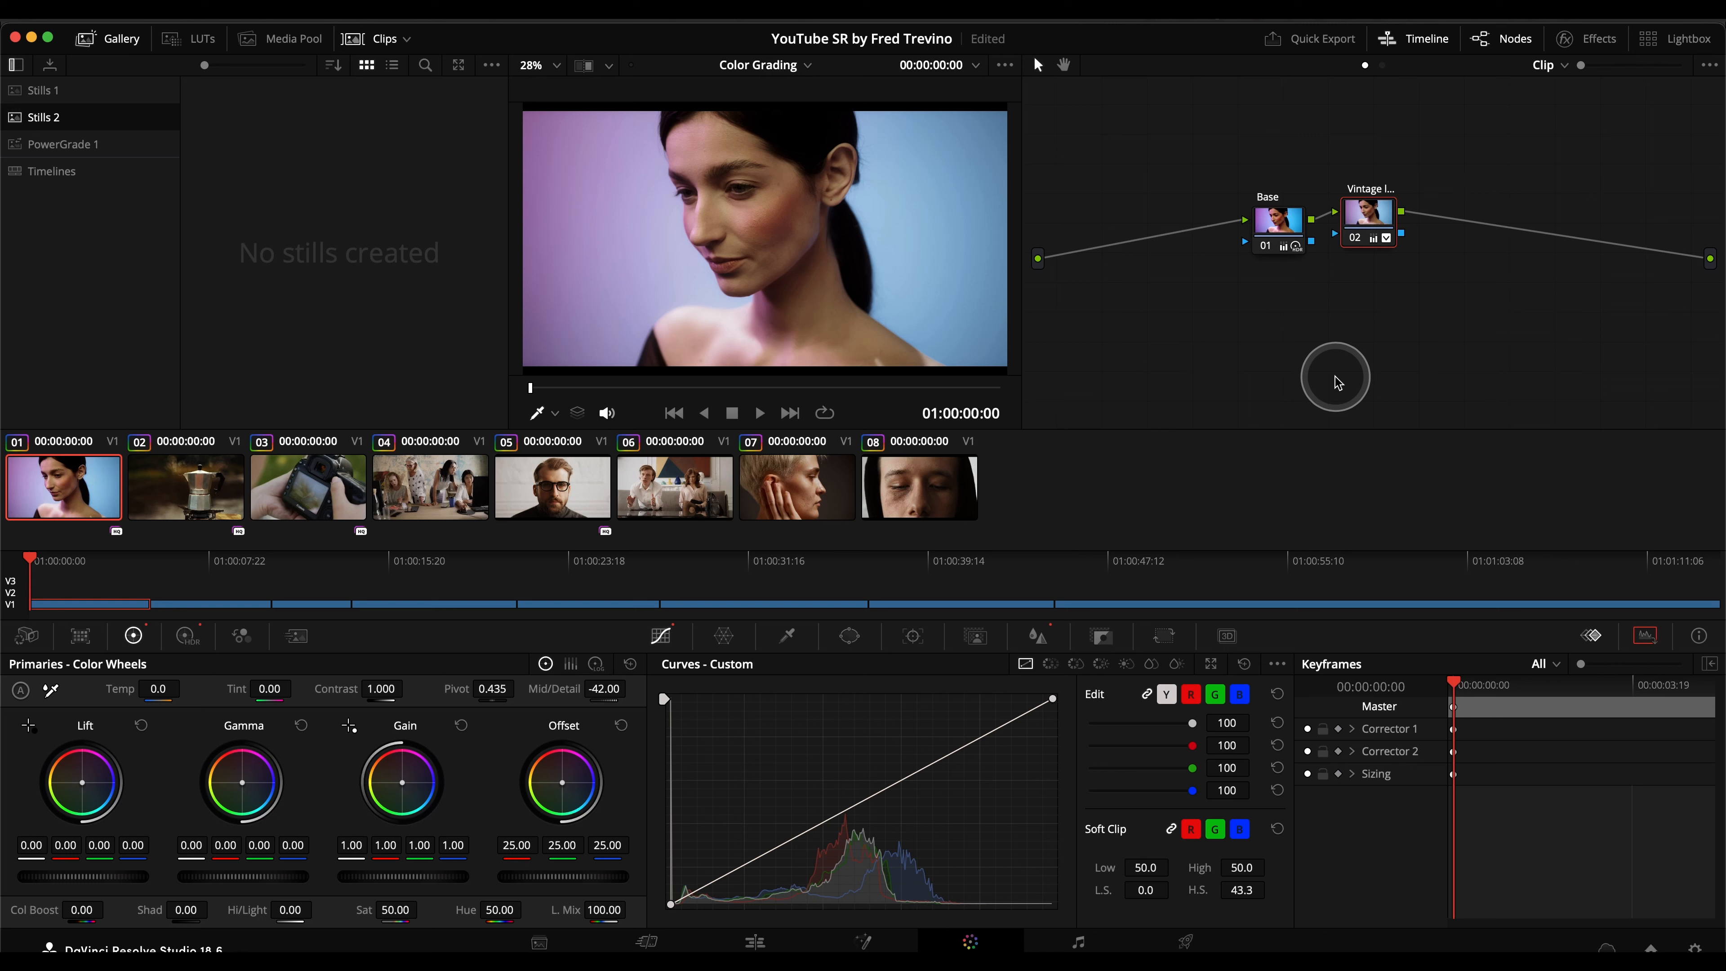
# Step: Select clip 02 to grade it warmer with Temp 352, Global Sat 0.86, B/Ofs 0.703 and MD -35.47
pyautogui.click(186, 486)
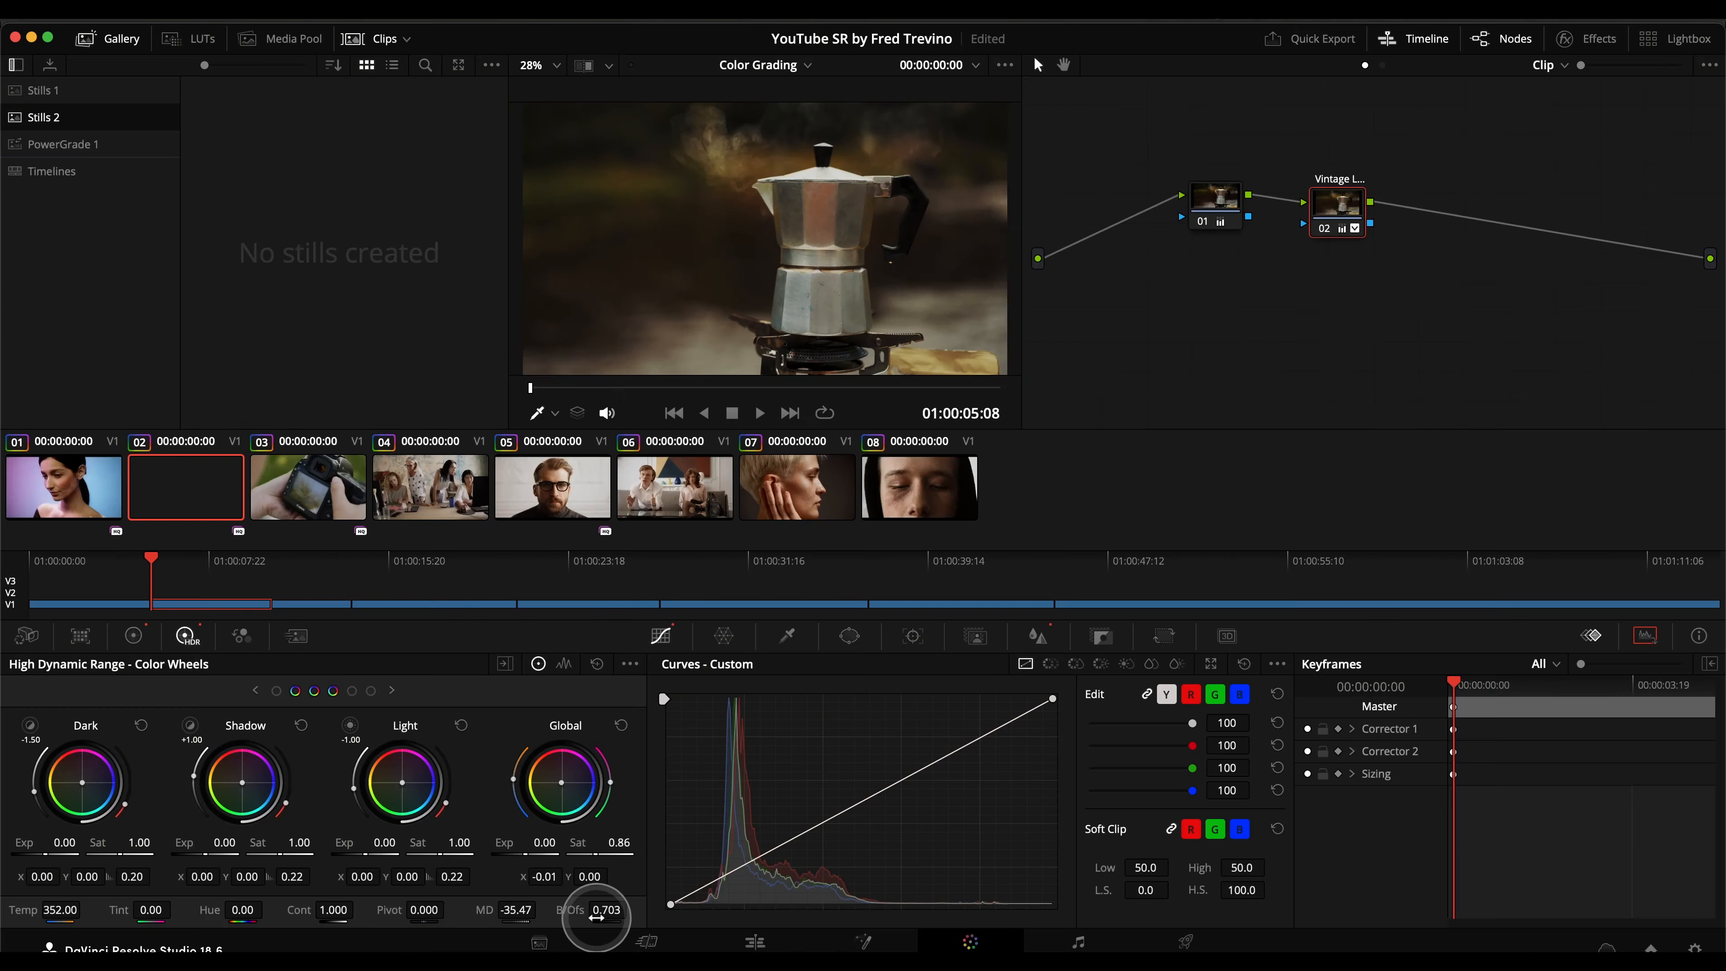
# Step: Select clip 07 for its Temp 350, Sat 0.86 grade and a Grain node after Vintage
pyautogui.click(797, 487)
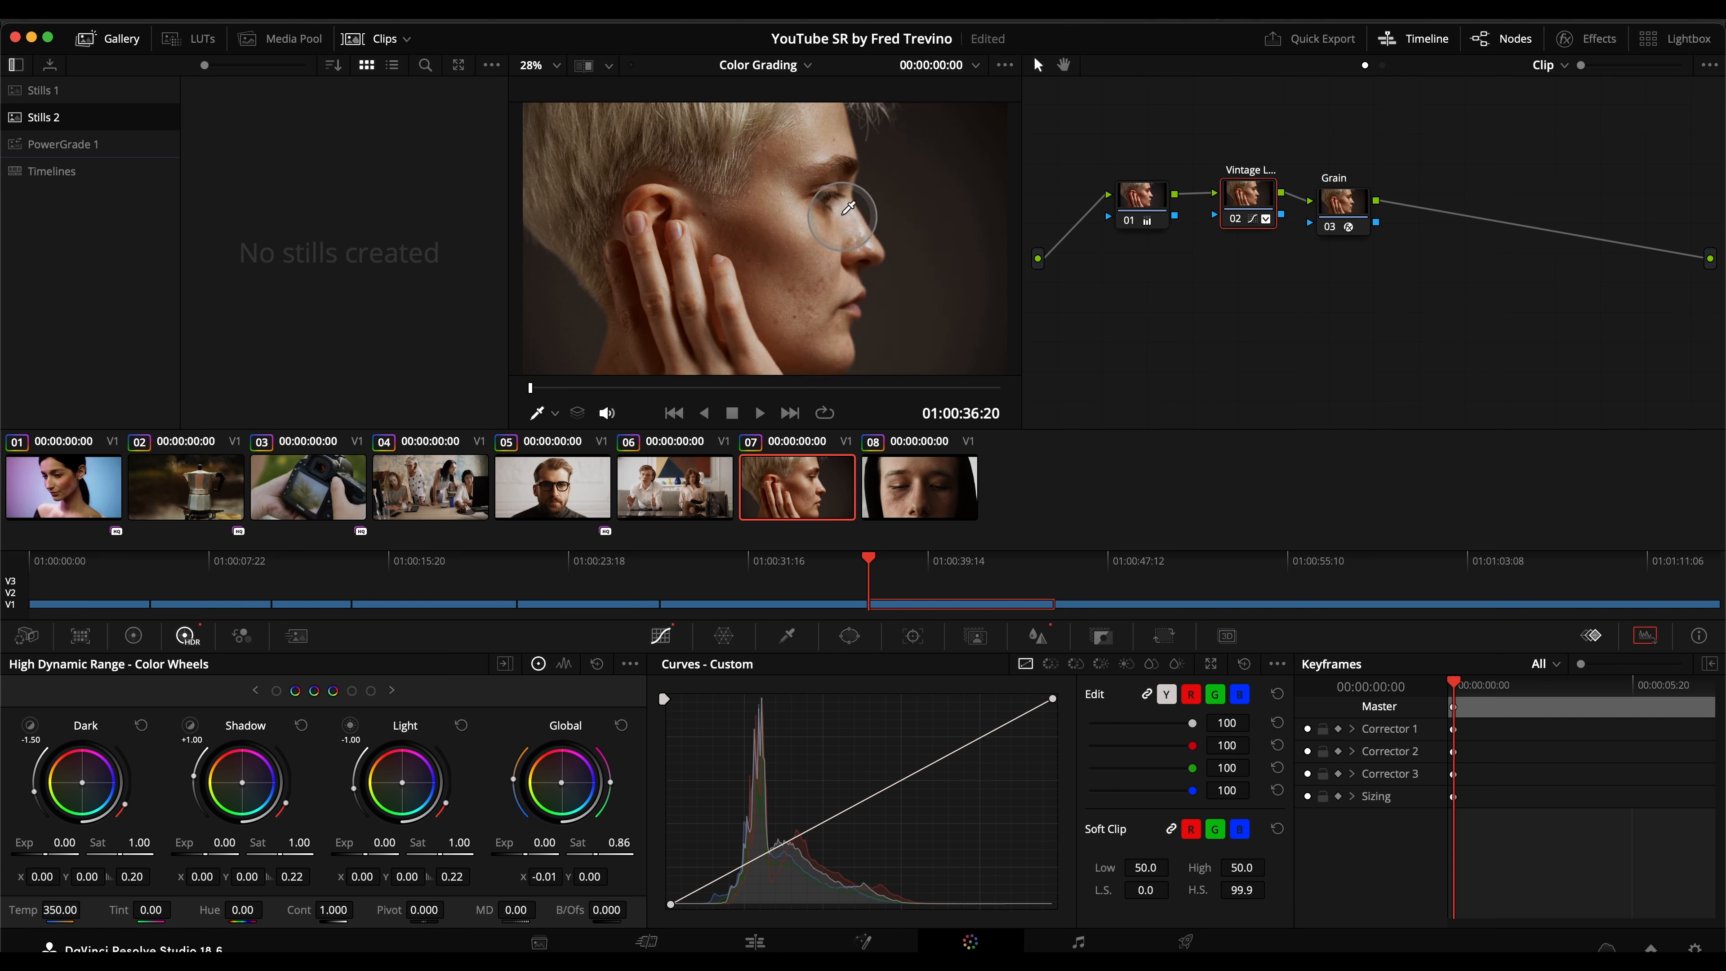
# Step: Give the woman's portrait clip a third node after Vintage, then bring up the office meeting clip
pyautogui.click(63, 486)
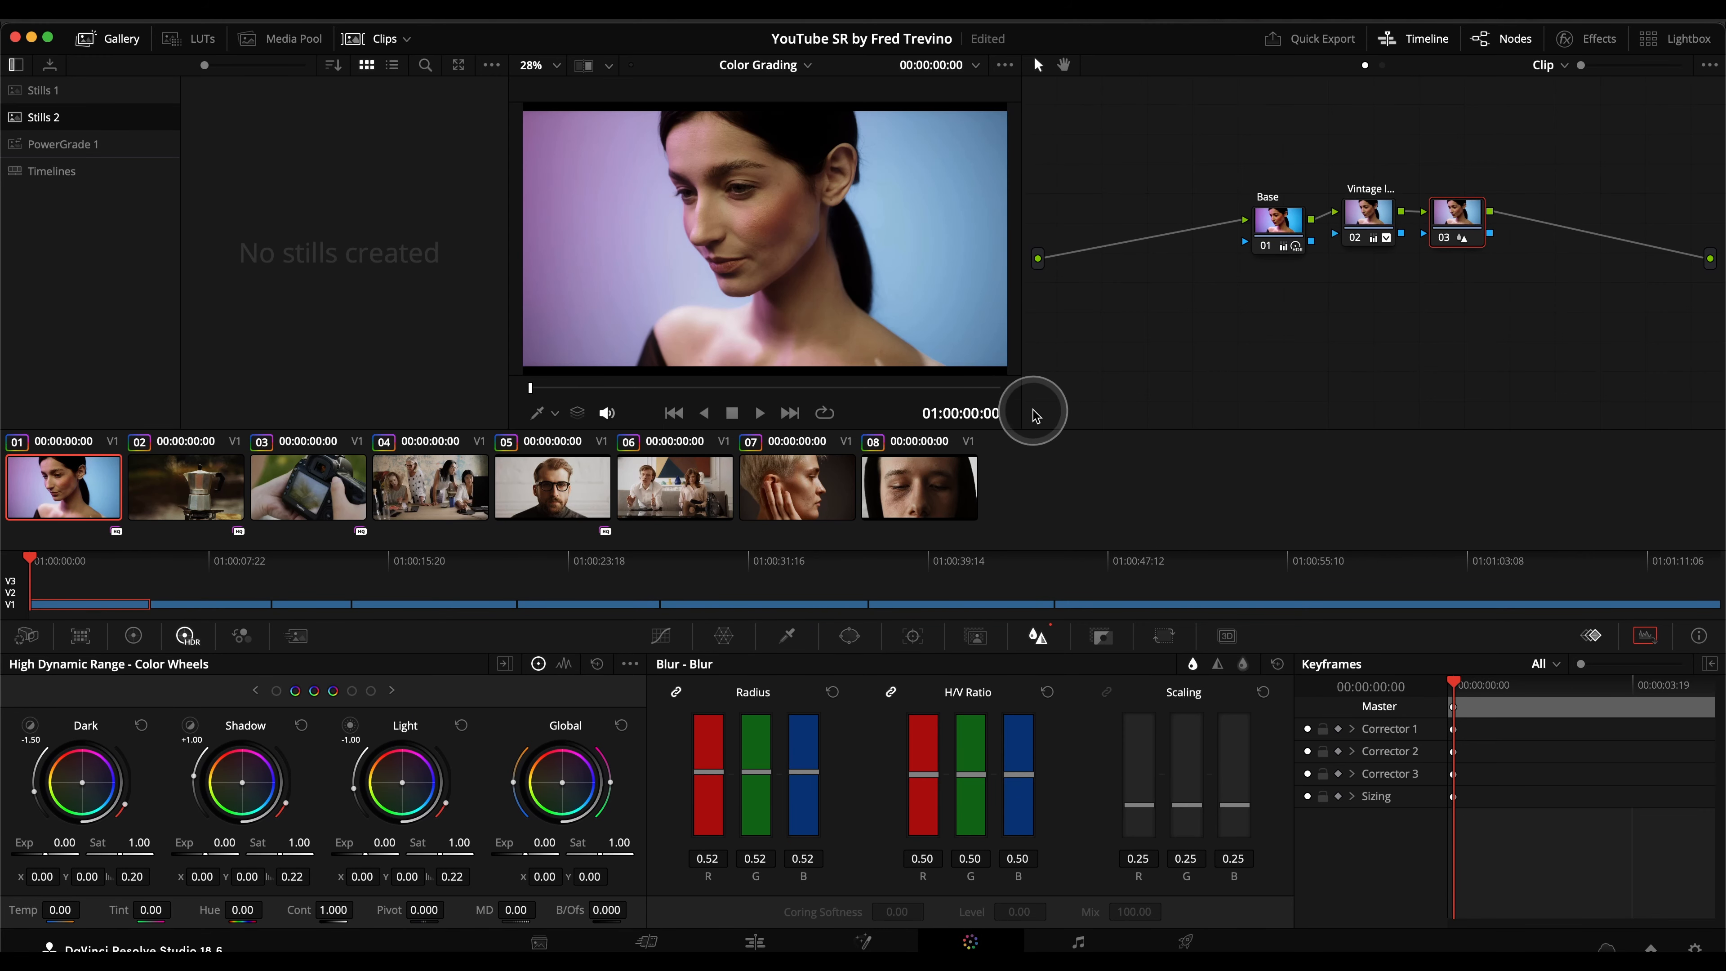
pyautogui.click(429, 487)
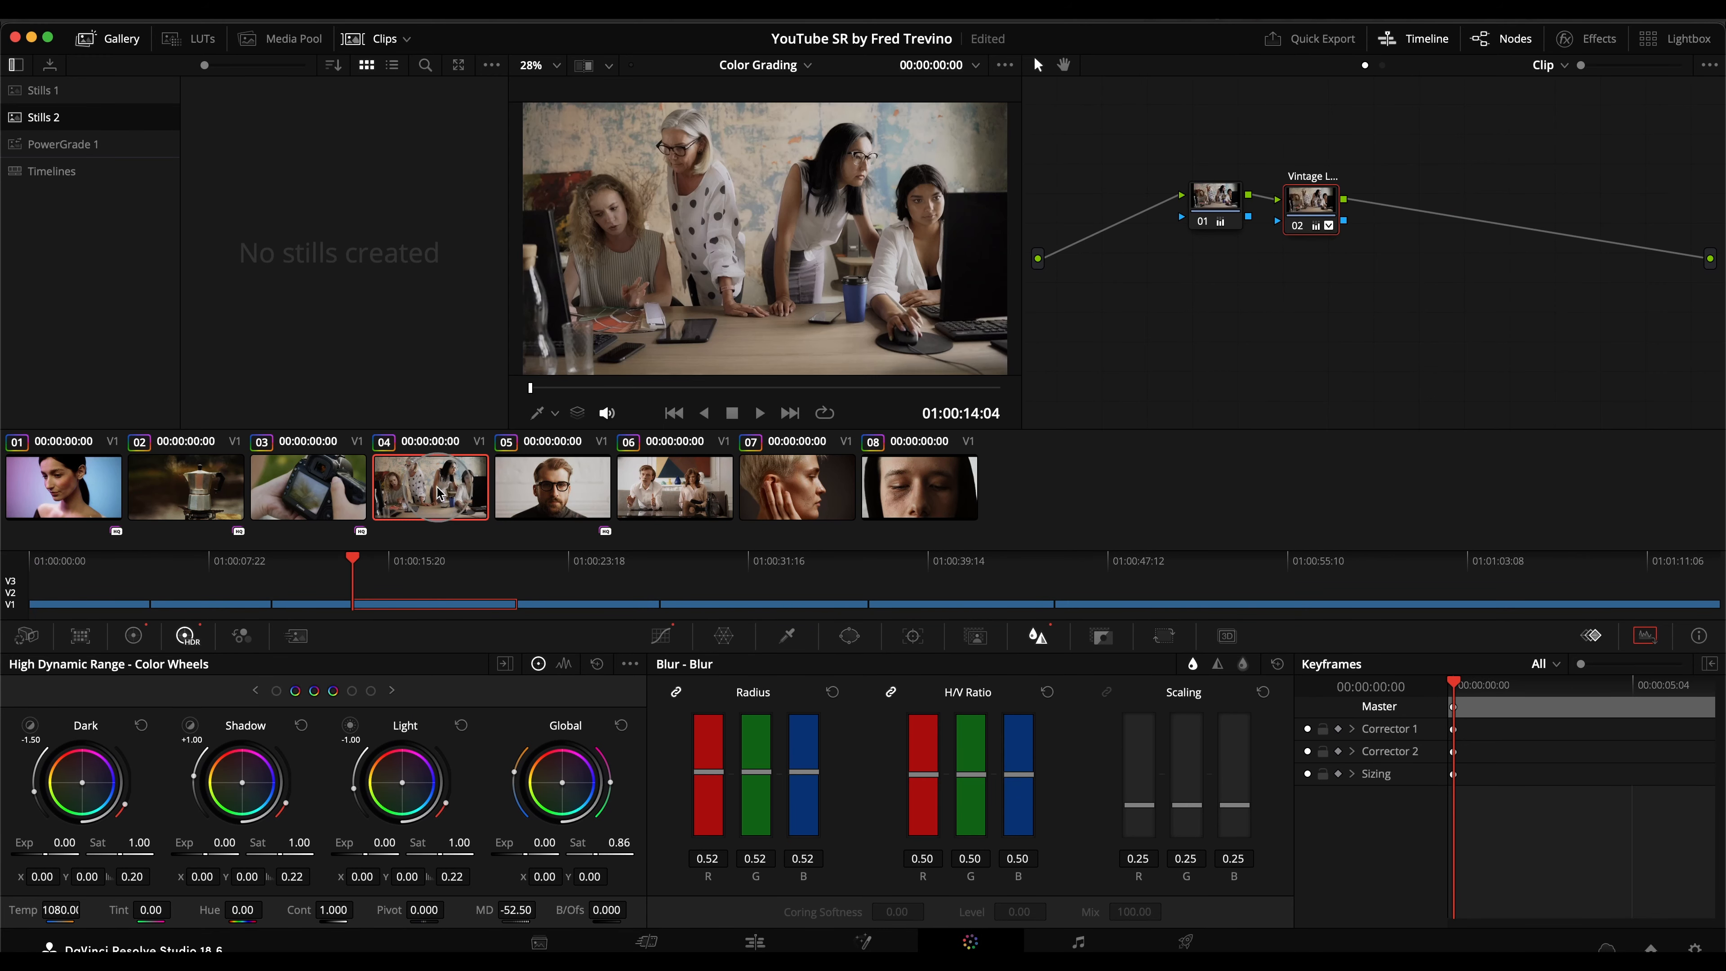
# Step: Select clip 08 for Global Sat 0.72, MD 47, B/Ofs 1.000 and a Grain node after Vintage
pyautogui.click(918, 487)
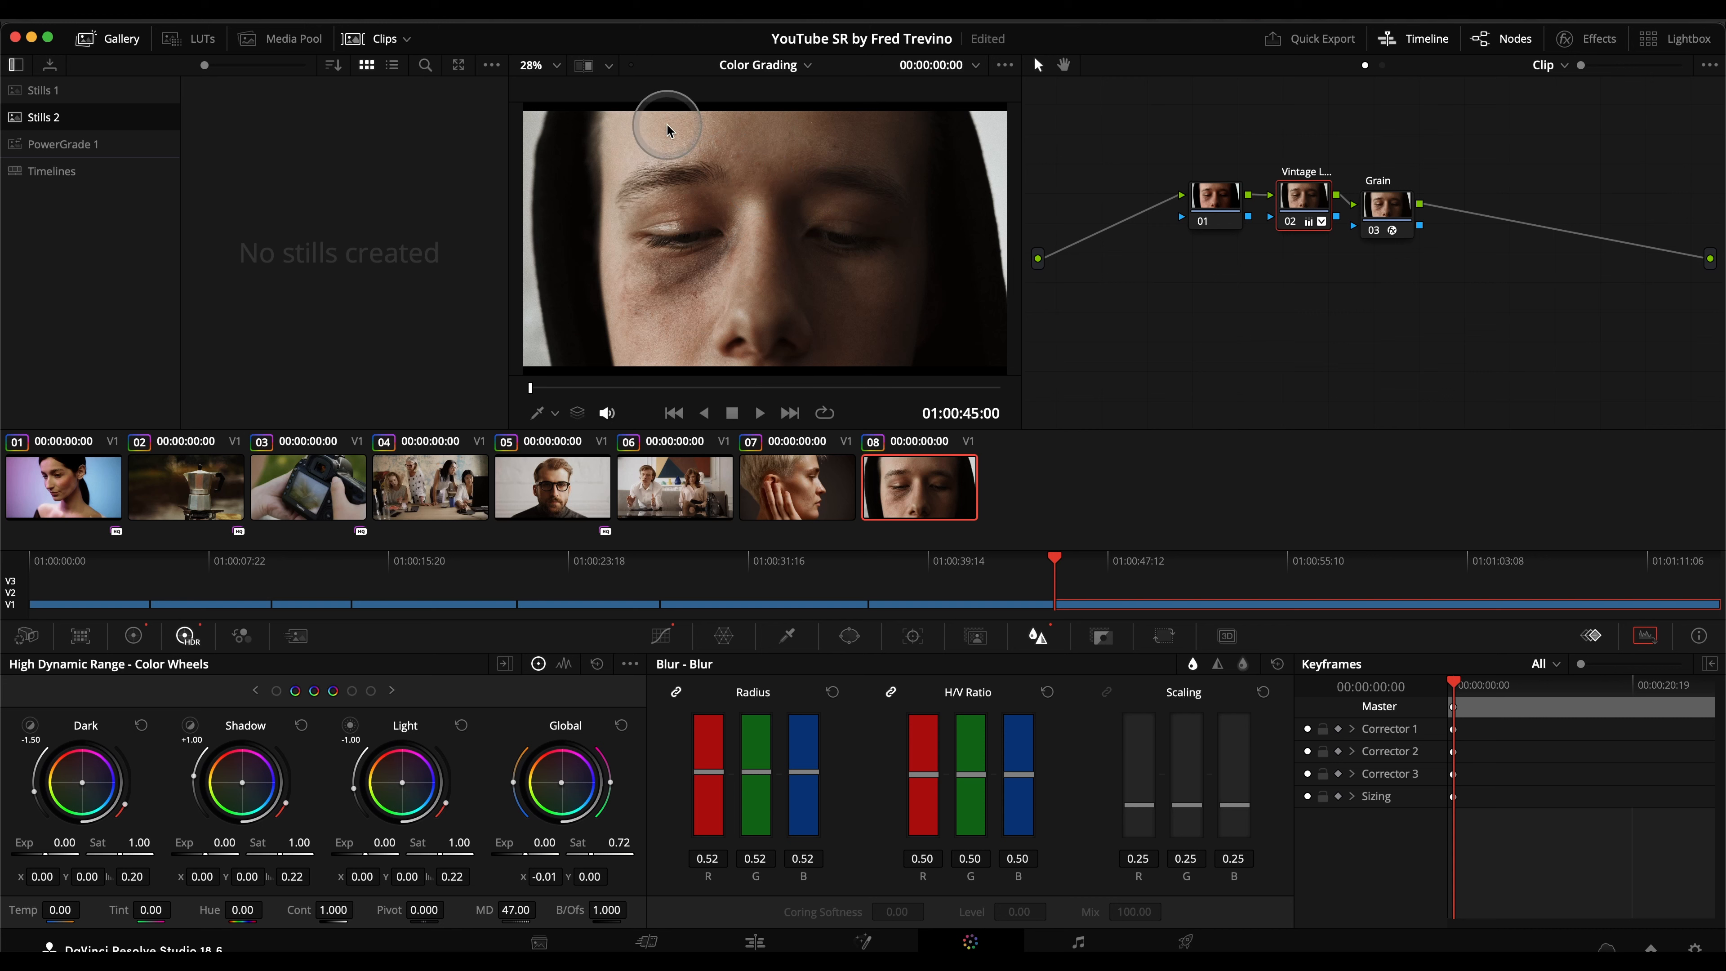
# Step: Reset the close-up clip's Global wheel, MD and B/Ofs to defaults, keeping its Film Grain node
pyautogui.click(621, 725)
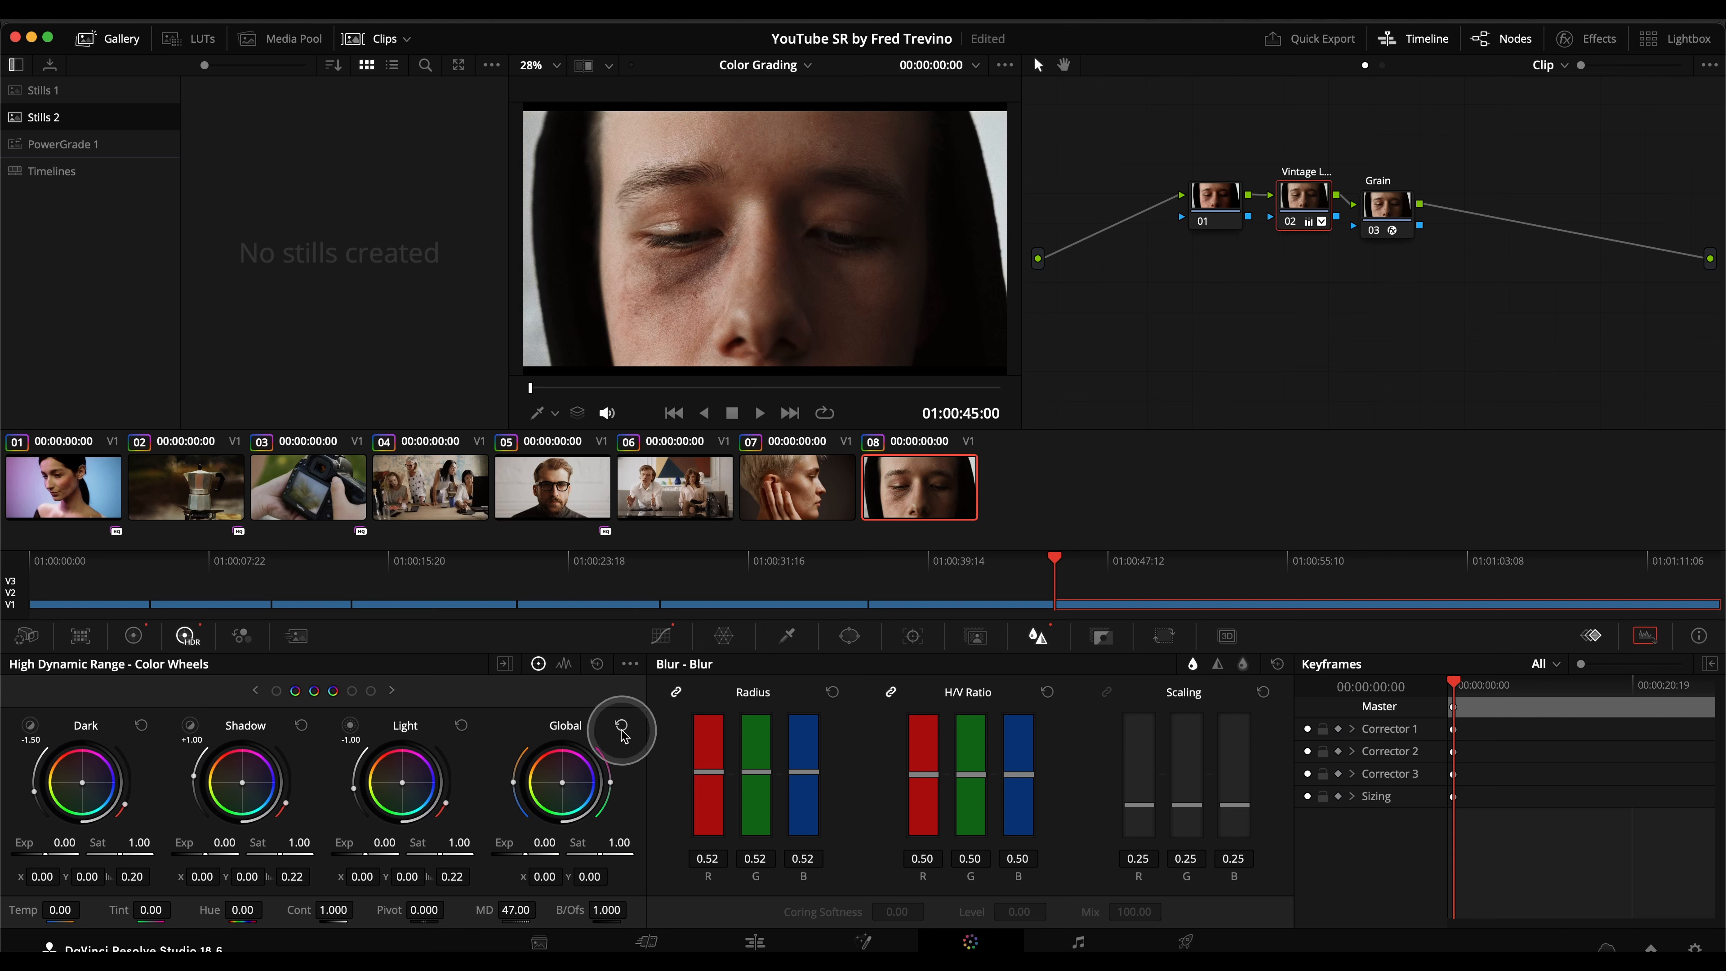
pyautogui.moveTo(884, 363)
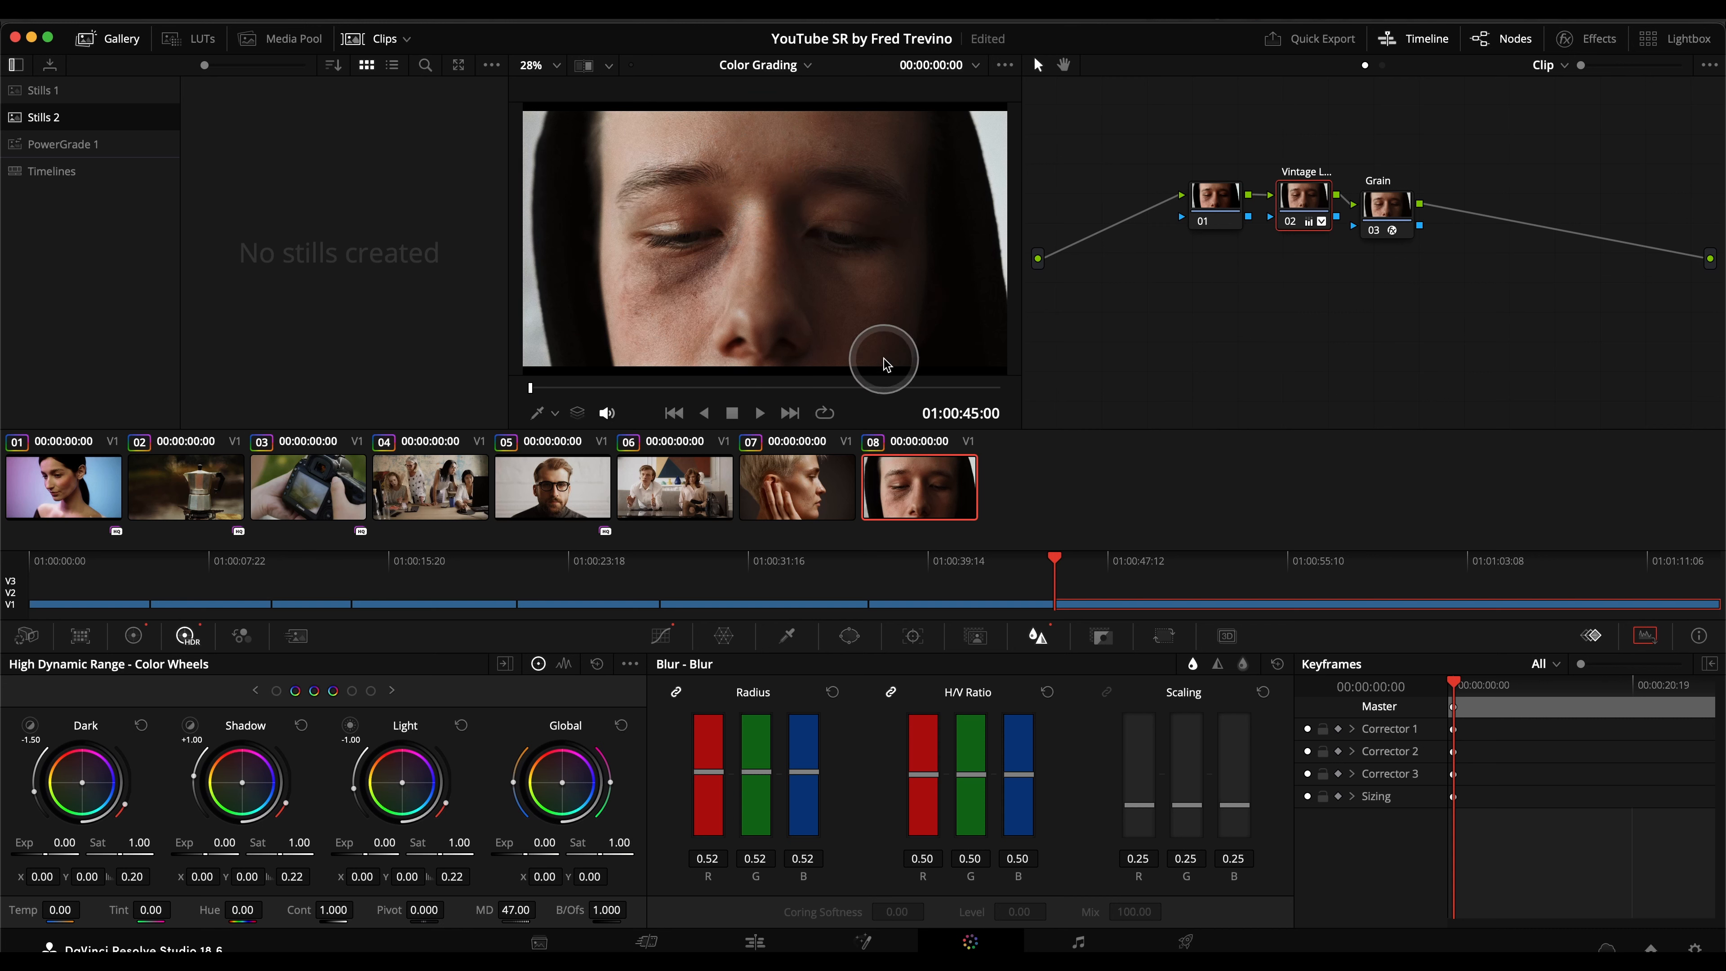
pyautogui.moveTo(1385, 204)
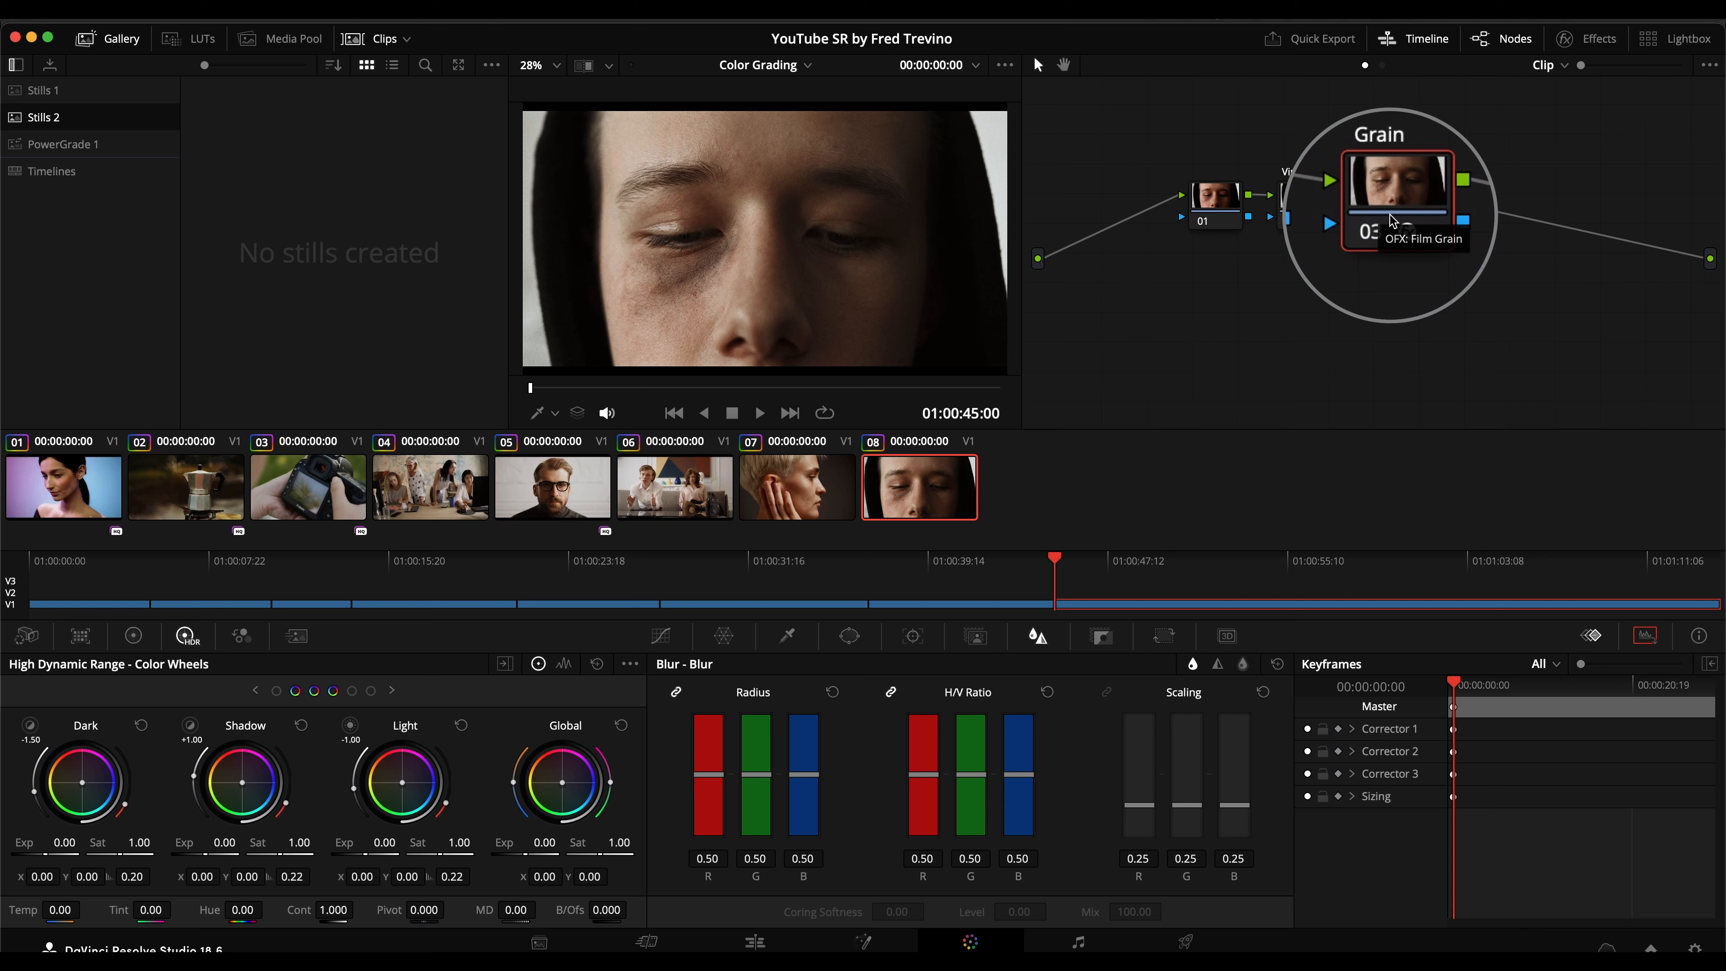